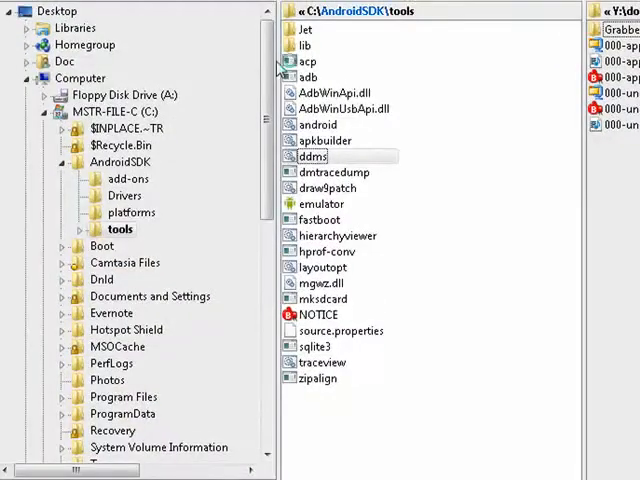
Navigate from the AndroidSDK folder into its tools folder to reach ddms.bat.
{"action": "left_click", "coordinate": [120, 160]}
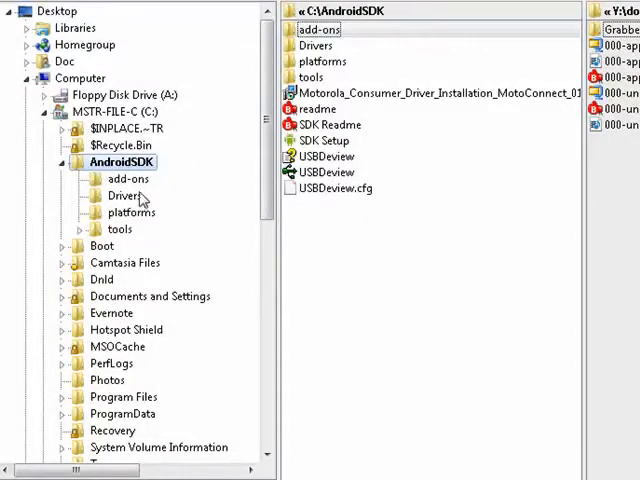
{"action": "left_click", "coordinate": [120, 228]}
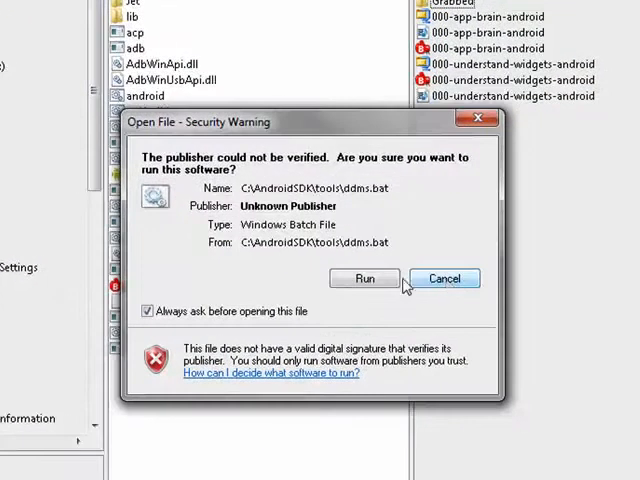
Choose Run in the security warning so the unverified ddms batch file starts.
{"action": "left_click", "coordinate": [364, 278]}
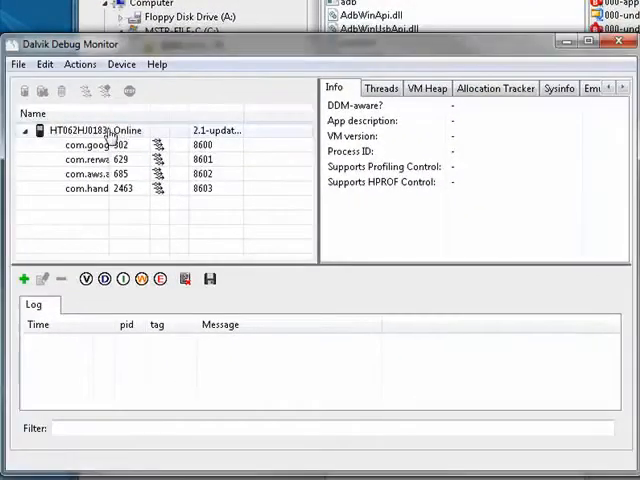
Select the connected HTC phone and start a Device Screen Capture of its home screen.
{"action": "left_click", "coordinate": [110, 132]}
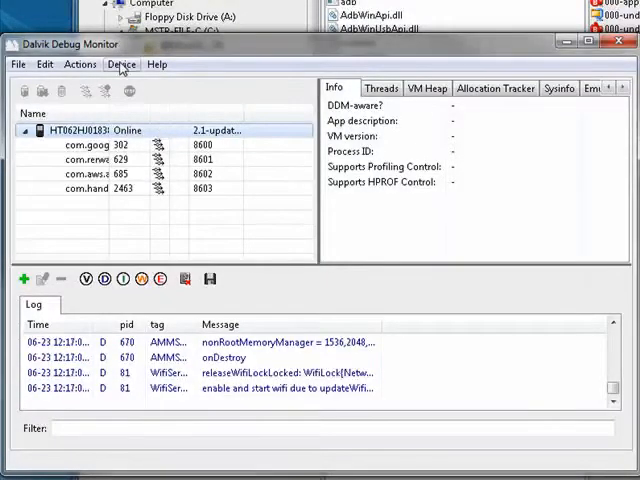
{"action": "left_click", "coordinate": [120, 64]}
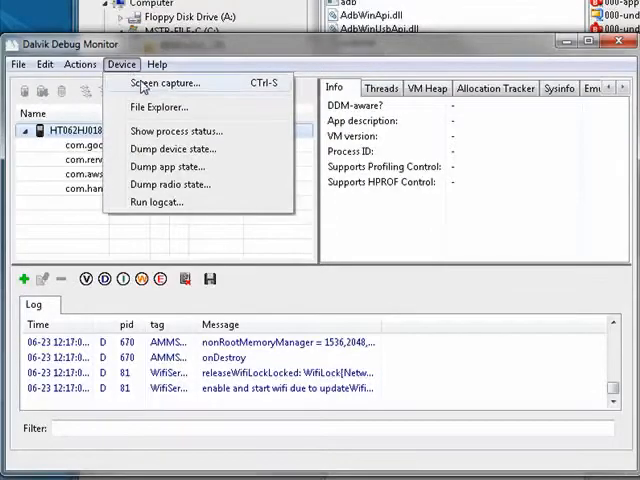
{"action": "left_click", "coordinate": [166, 84]}
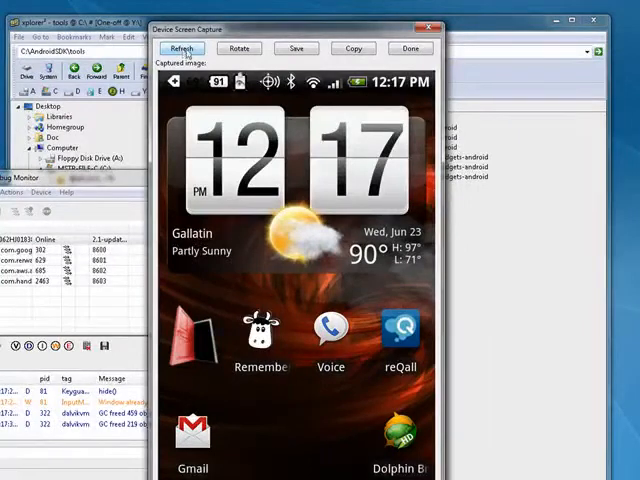
{"action": "left_click", "coordinate": [238, 48]}
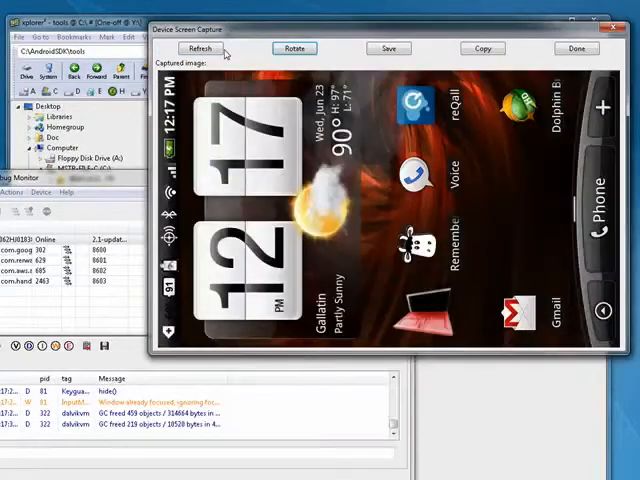
{"action": "left_click", "coordinate": [238, 48]}
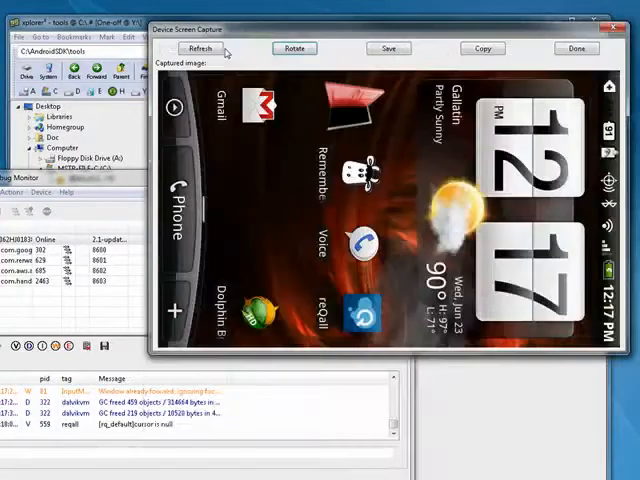
{"action": "left_click", "coordinate": [238, 48]}
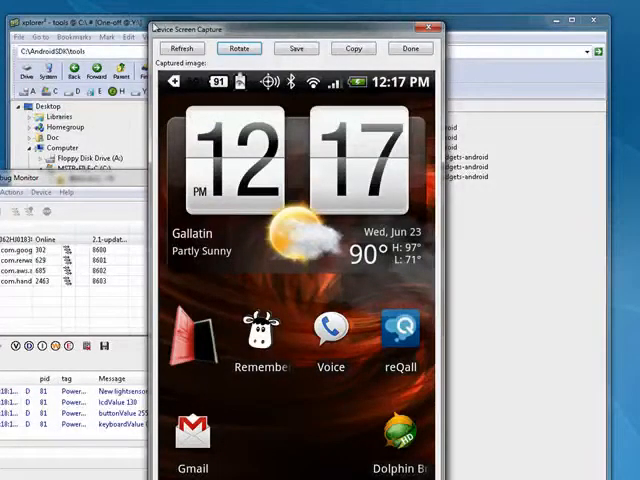
Refresh the capture repeatedly, showing the email inbox and then the home screen at 12:18.
{"action": "left_click", "coordinate": [182, 48]}
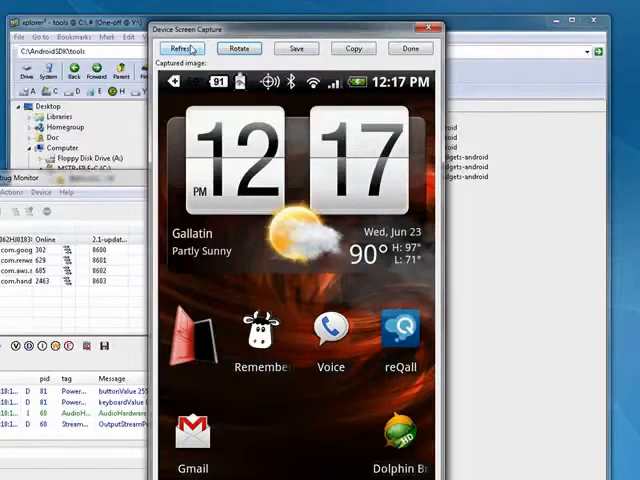
{"action": "left_click", "coordinate": [180, 48]}
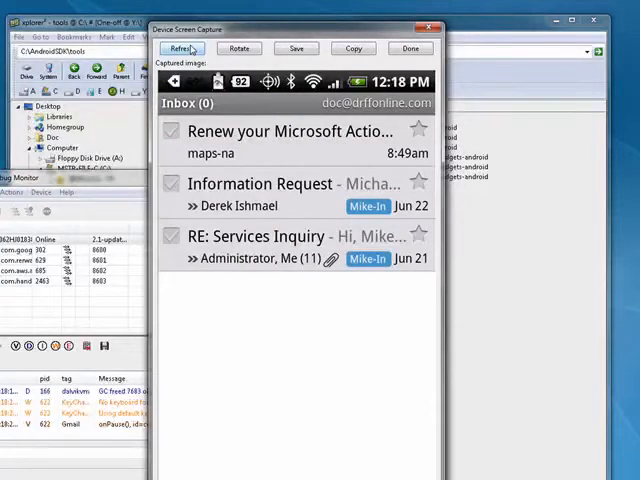
{"action": "left_click", "coordinate": [180, 48]}
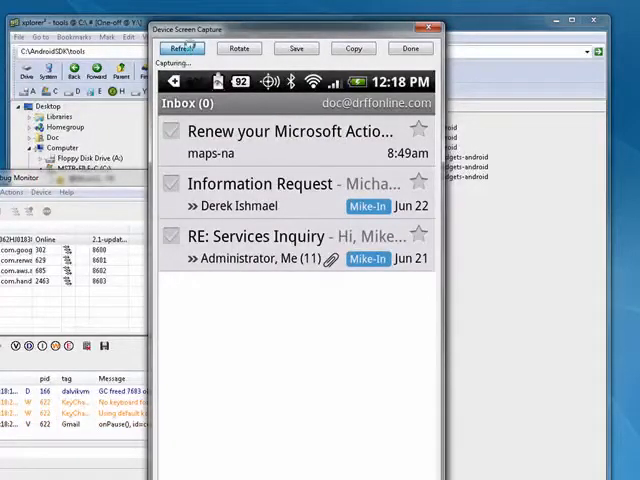
{"action": "left_click", "coordinate": [180, 48]}
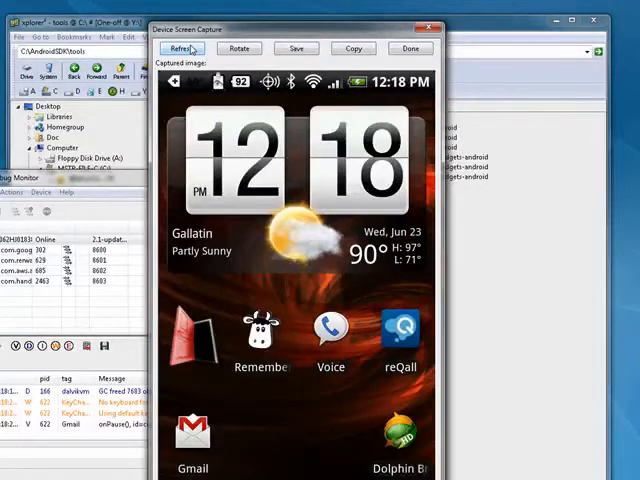